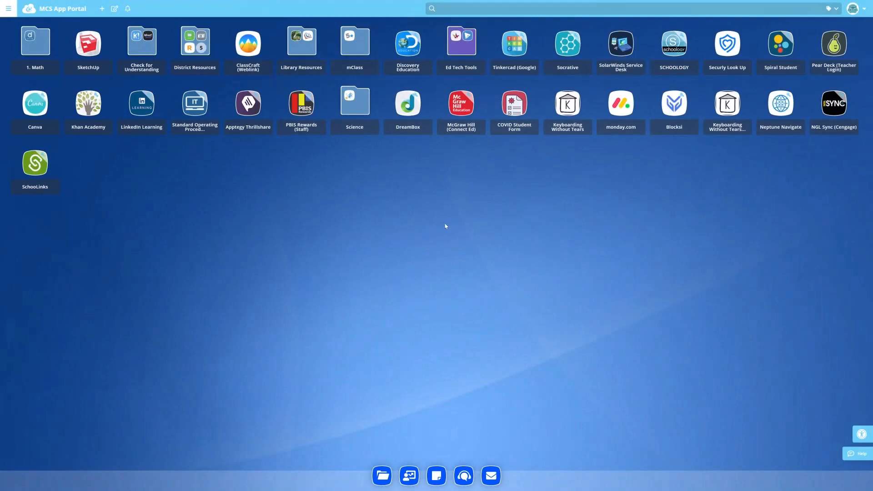
Launch SchoolLinks from its tile in the MCS App Portal
left_click(34, 162)
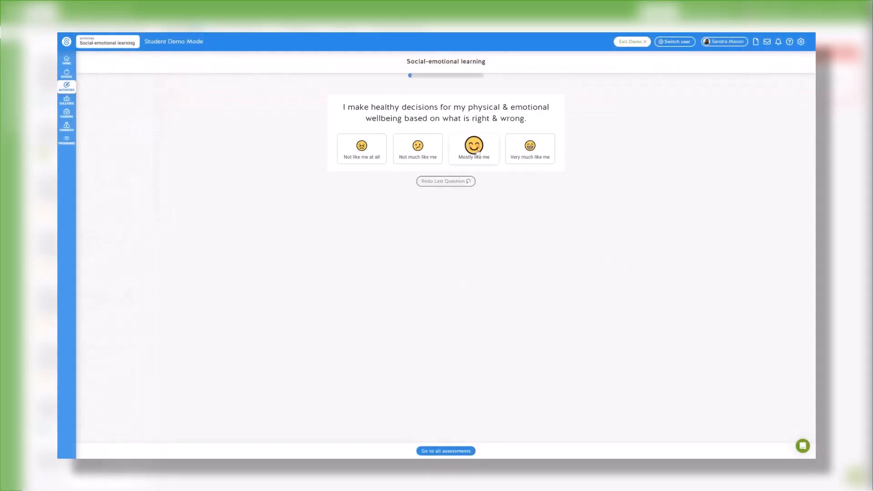
In Find Your Path, agree with the first two statements and mark the facts statement unsure
left_click(473, 147)
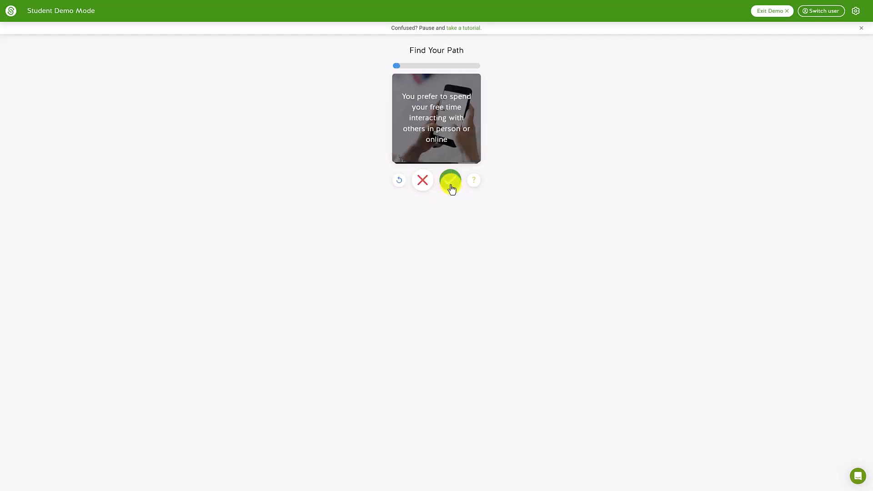
left_click(451, 180)
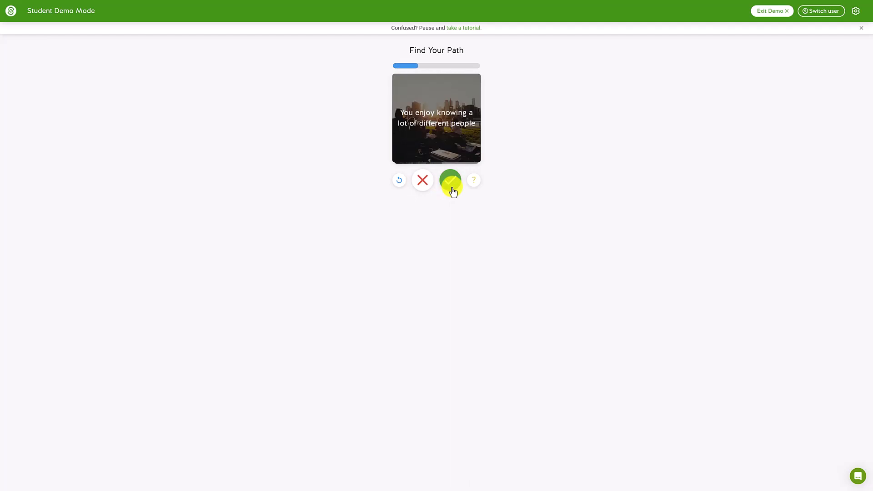
left_click(450, 180)
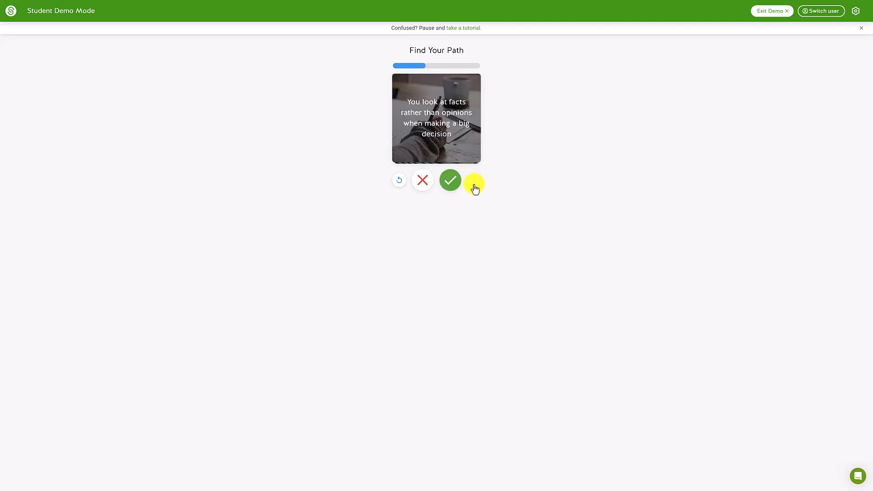
left_click(474, 180)
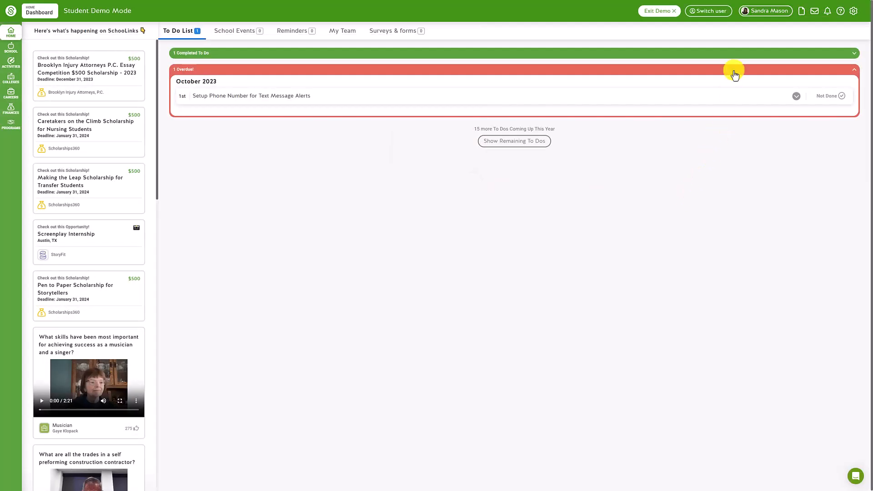
mouse_move(770, 10)
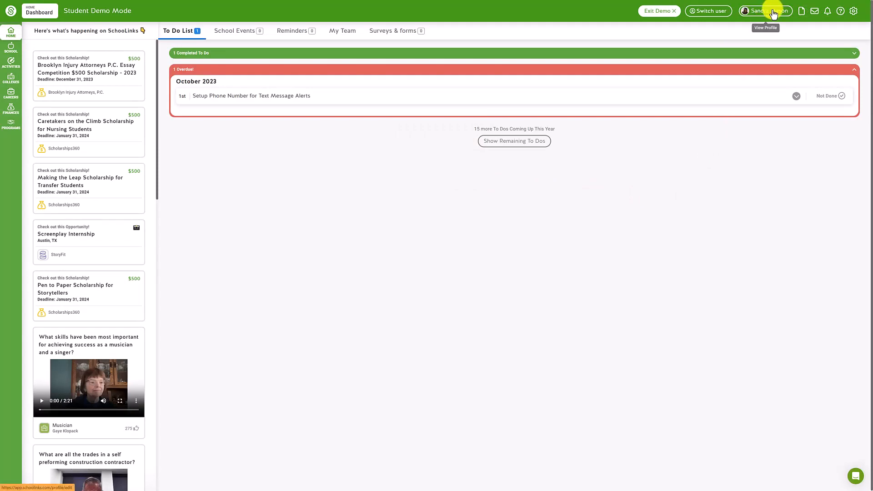
View the student profile, then show the SCHOOL pages menu in the sidebar
left_click(764, 11)
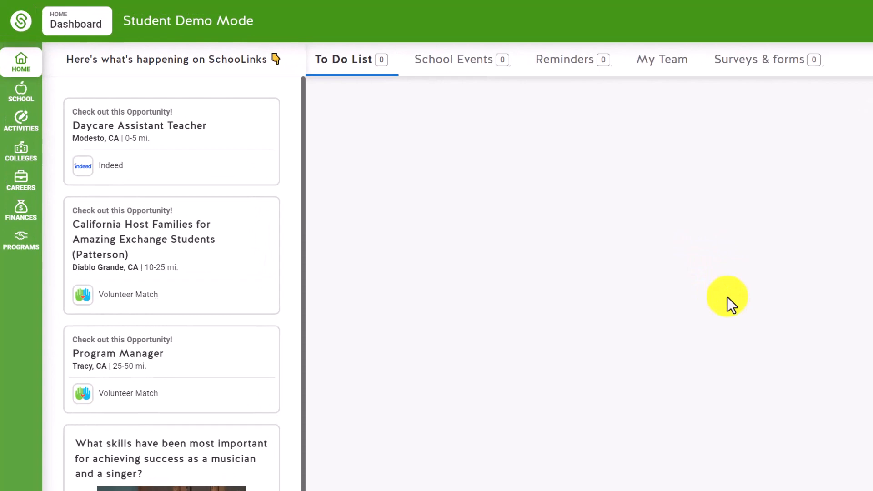
left_click(21, 91)
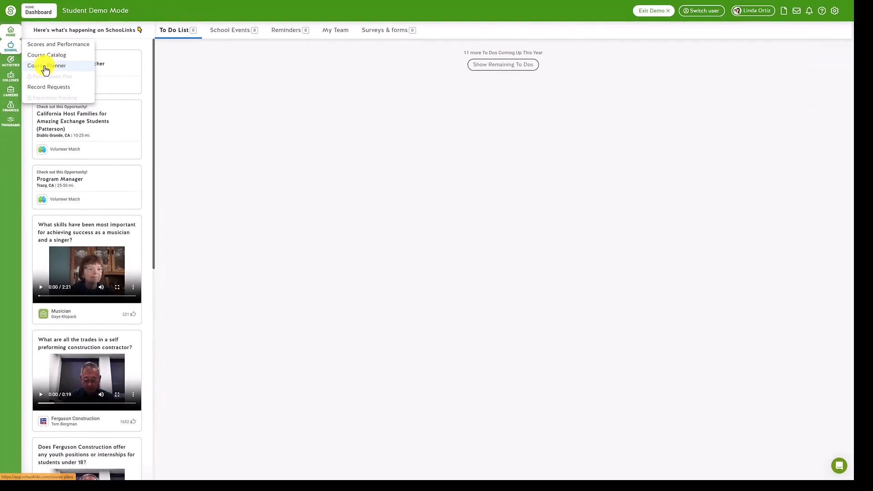
Open the Course Planner and get past its Welcome page
left_click(50, 66)
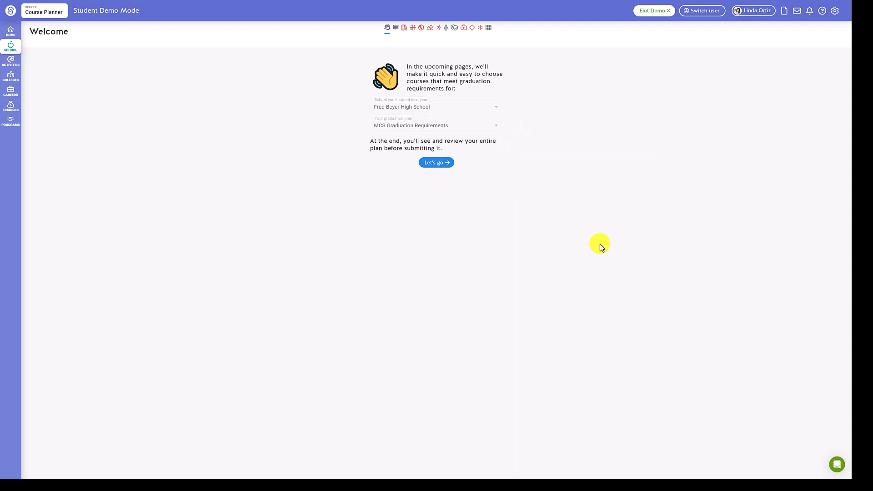
left_click(436, 161)
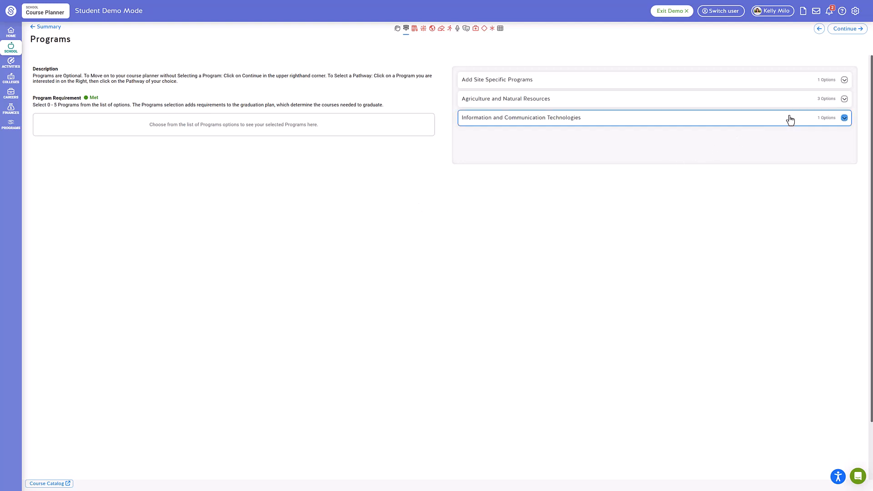
Browse the site-specific, Agriculture and ICT program groups, select the Agriscience pathway, and continue
left_click(843, 79)
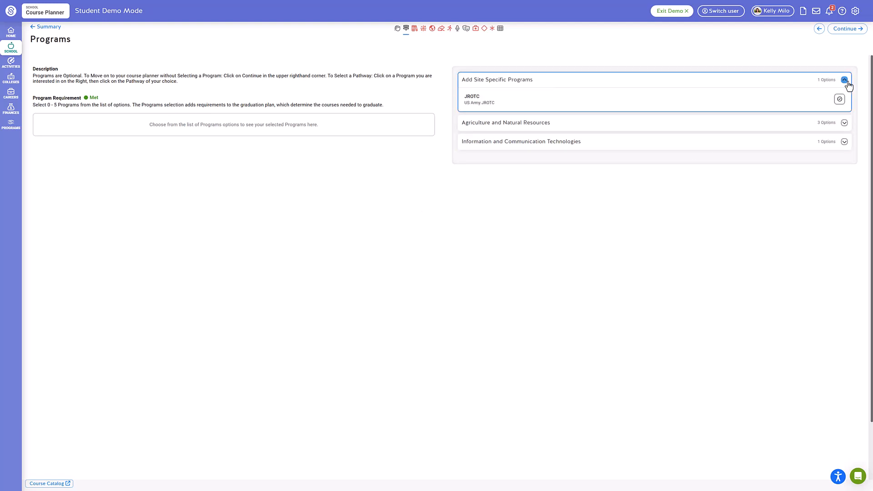
left_click(843, 123)
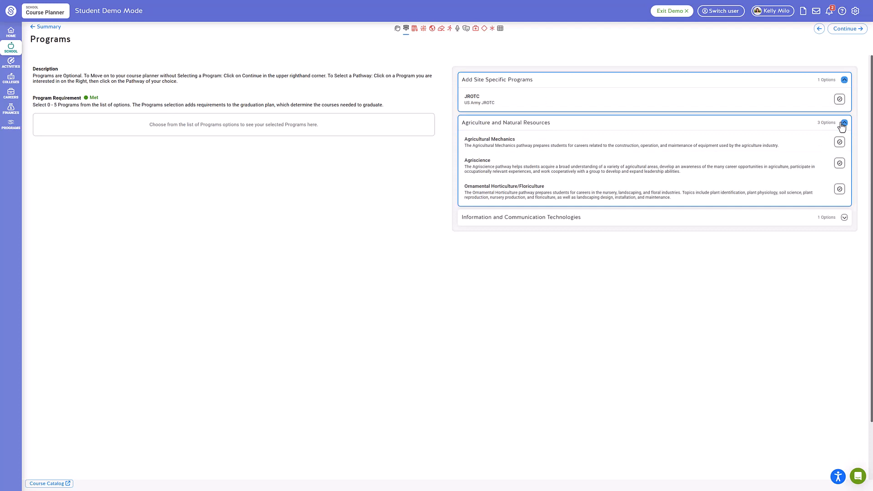
left_click(844, 217)
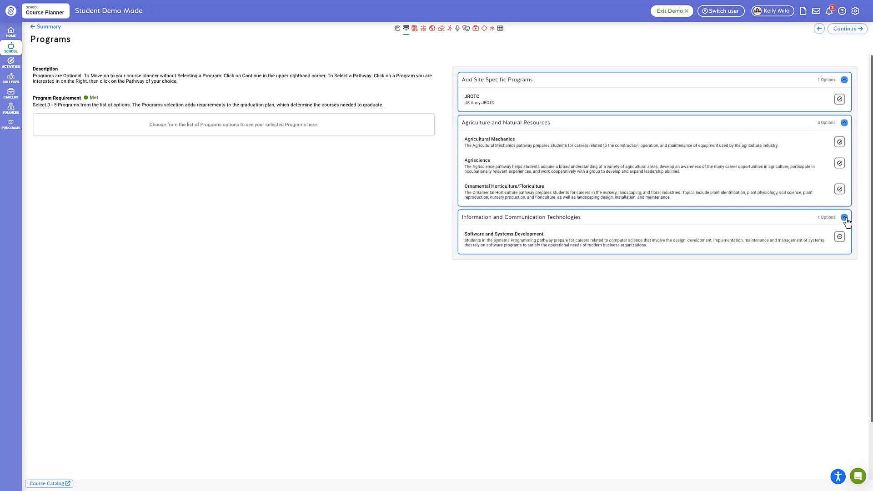
left_click(839, 164)
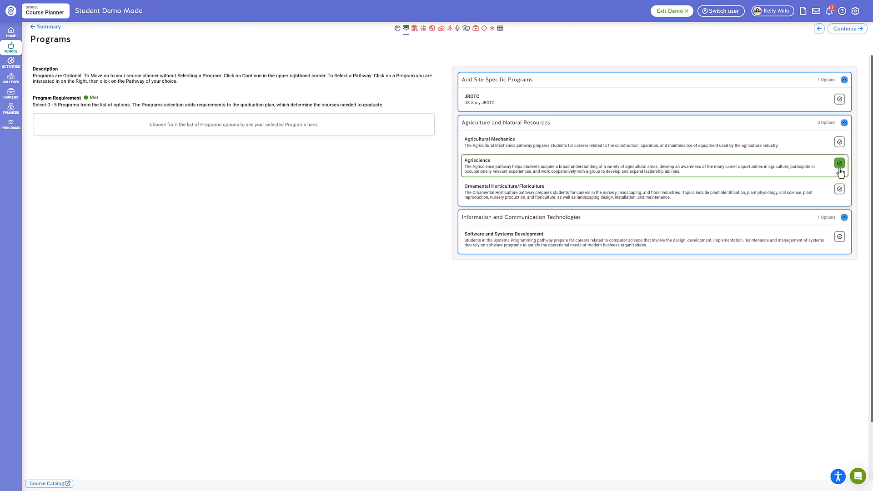
left_click(839, 163)
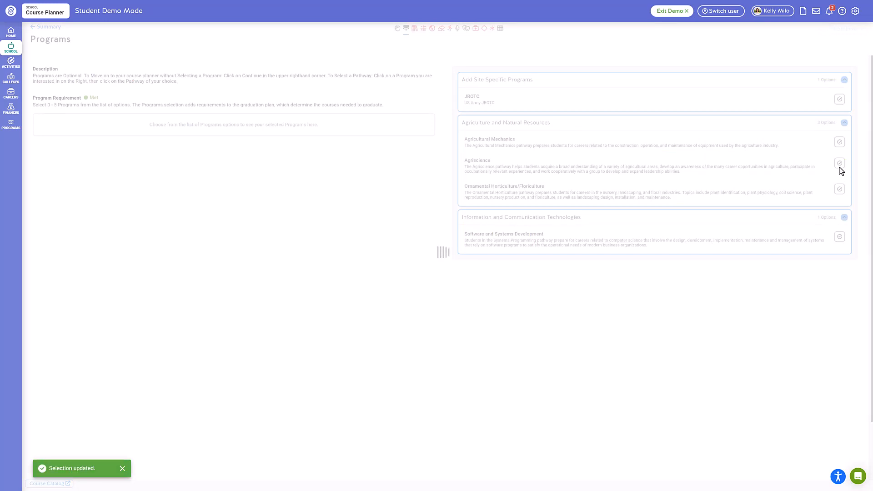
left_click(840, 163)
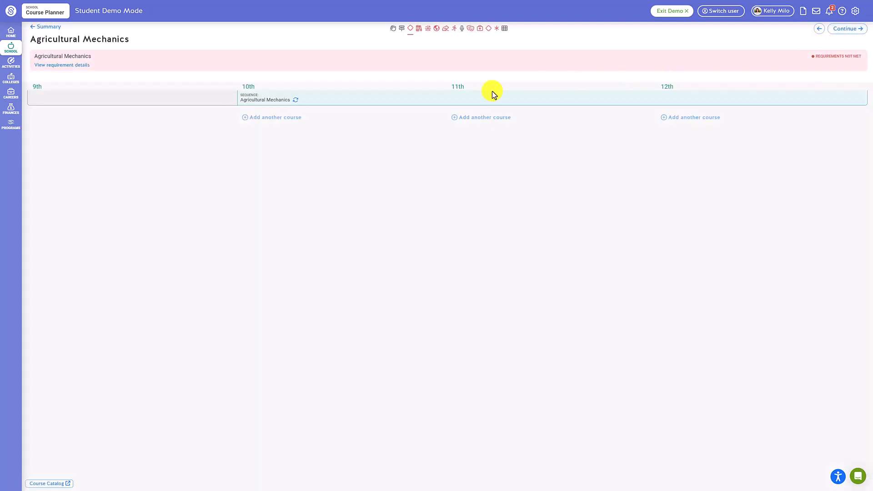
Return to Programs, collapse the agriculture group, and continue to the English step
left_click(275, 117)
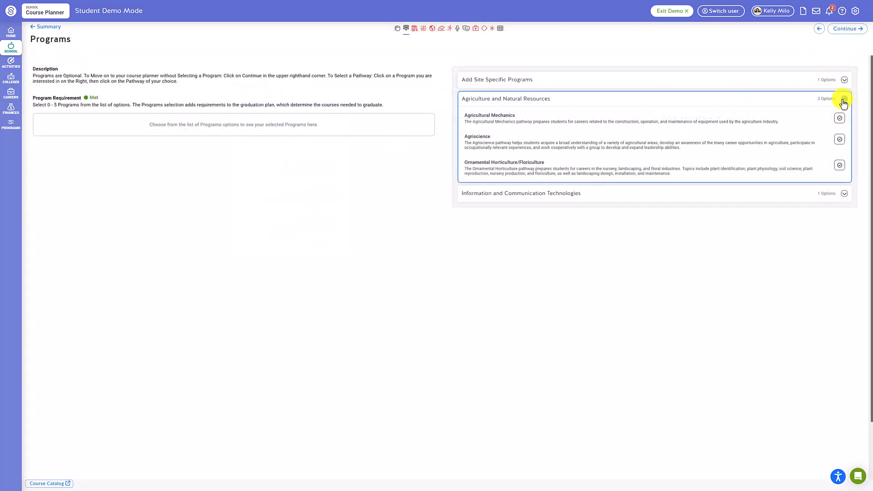
left_click(844, 102)
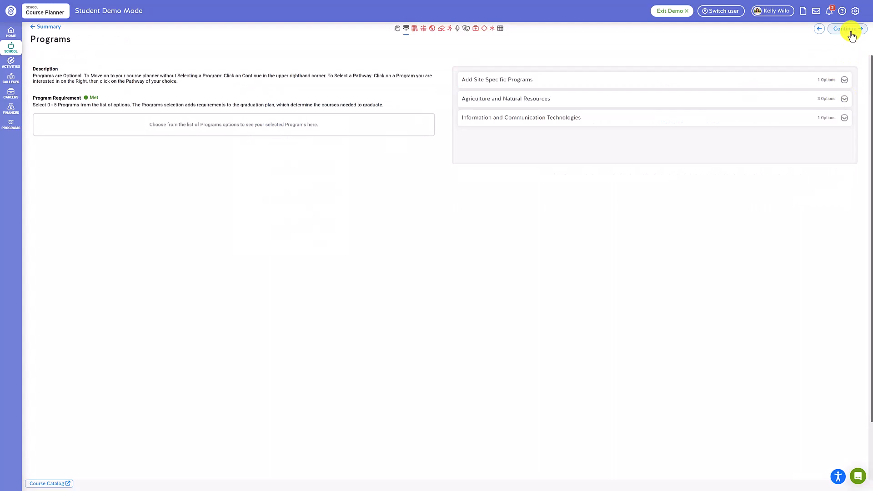
left_click(845, 28)
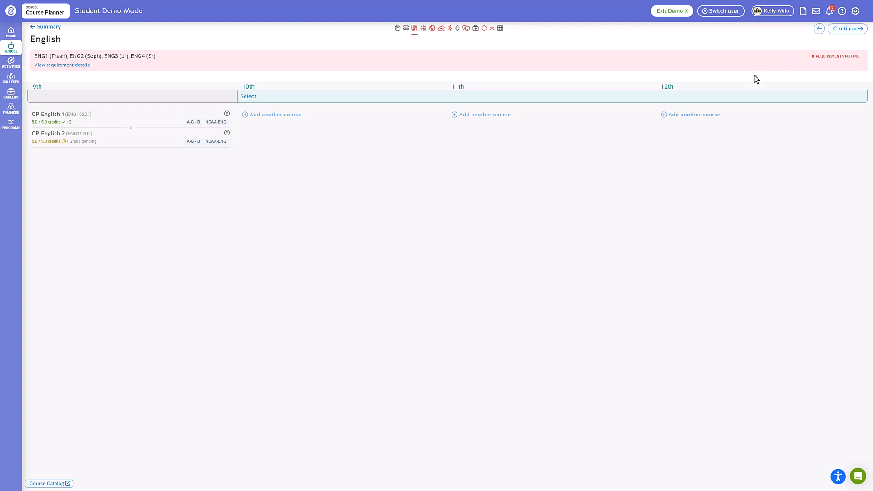
mouse_move(248, 96)
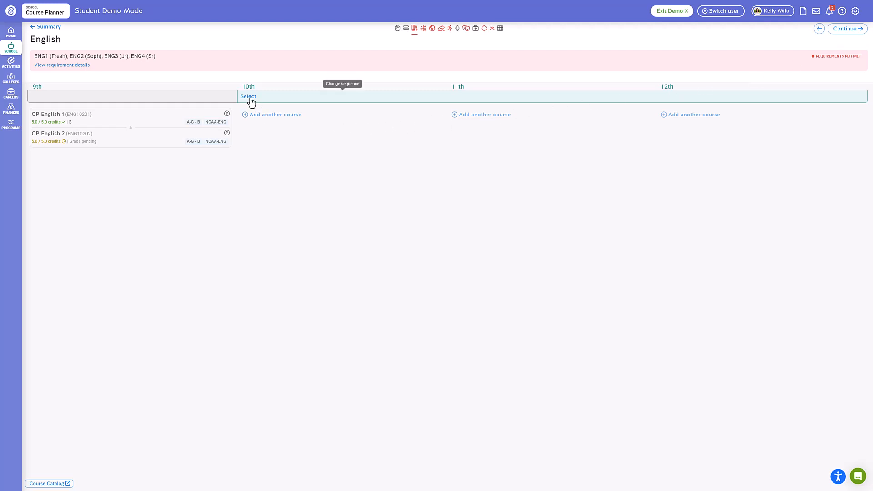
Add the Regular Ed English course sequence for grades 10–12 and continue to Mathematics
left_click(248, 97)
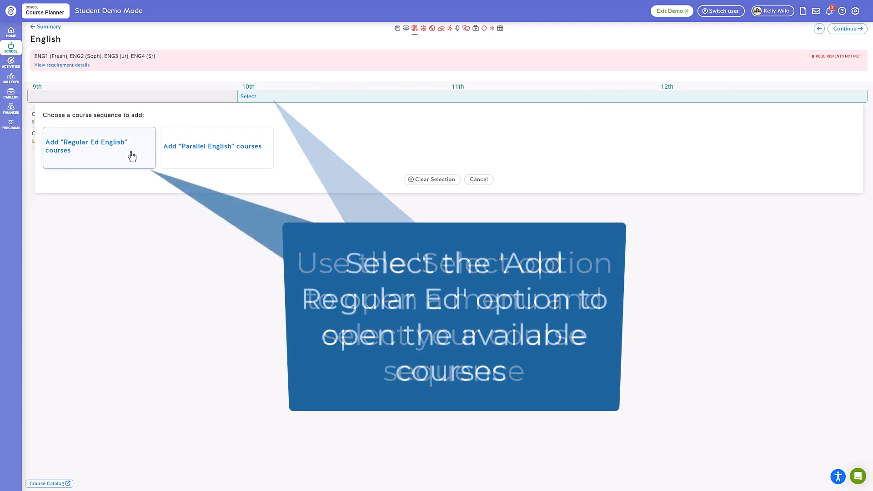
left_click(86, 146)
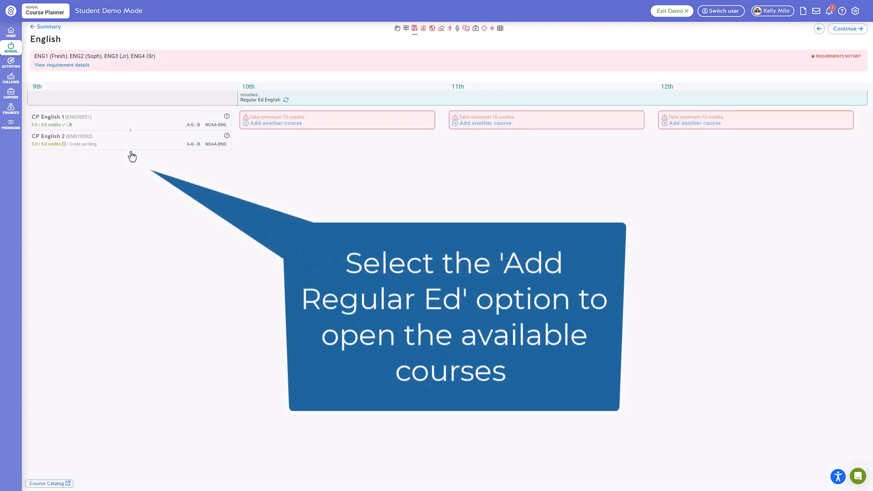
left_click(273, 123)
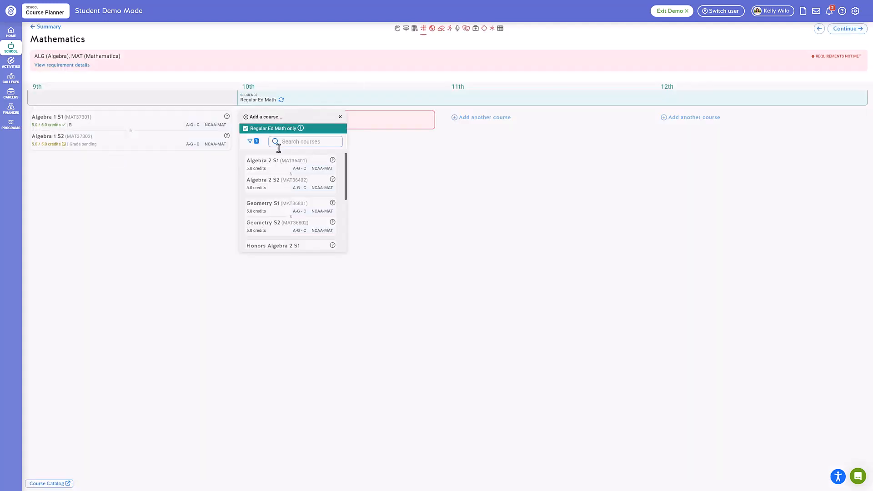
Add a 10th-grade math course, choose a Physical Education sequence, and add another arts course
left_click(277, 160)
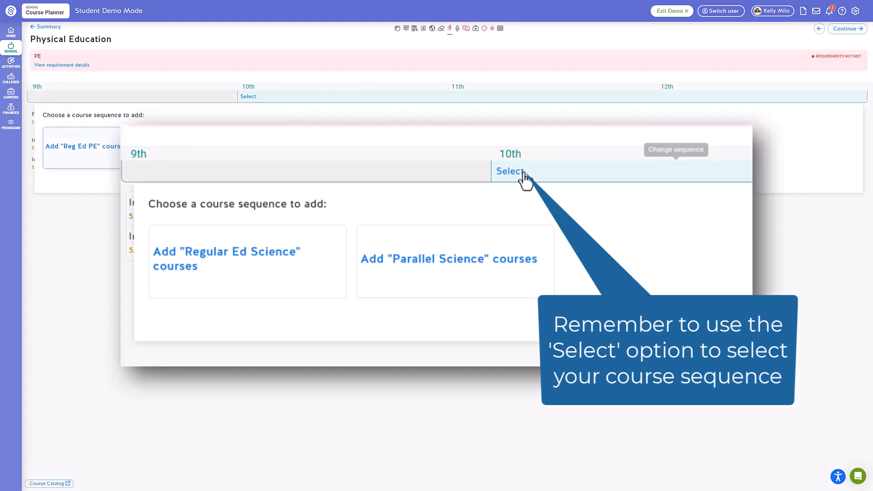
left_click(509, 171)
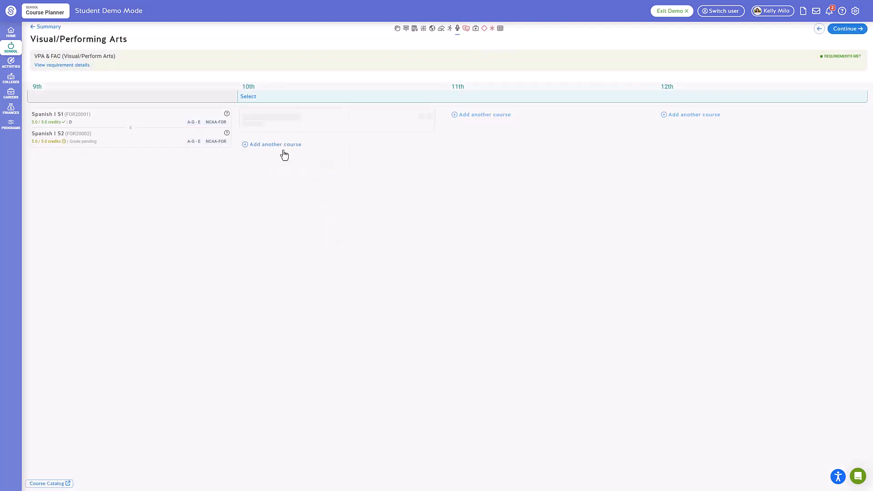
left_click(476, 28)
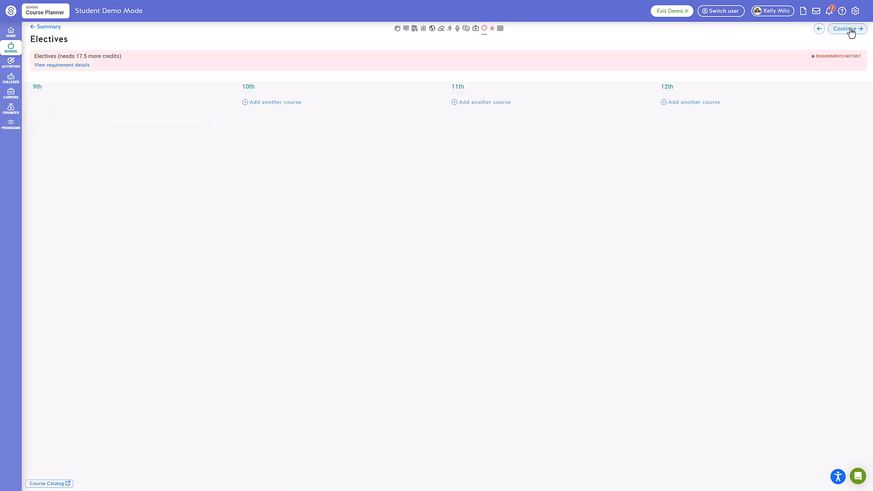
mouse_move(279, 104)
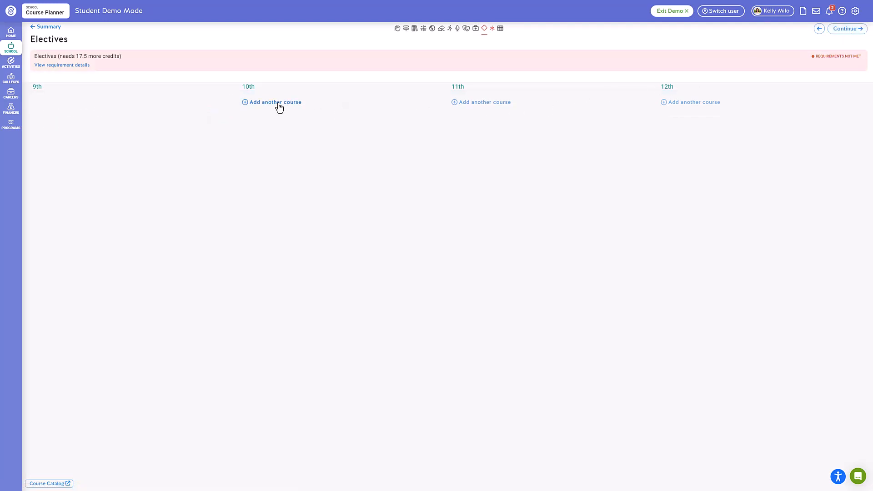
Search 'art' and add ART 160 Appreciation of Art to 10th-grade electives
left_click(275, 102)
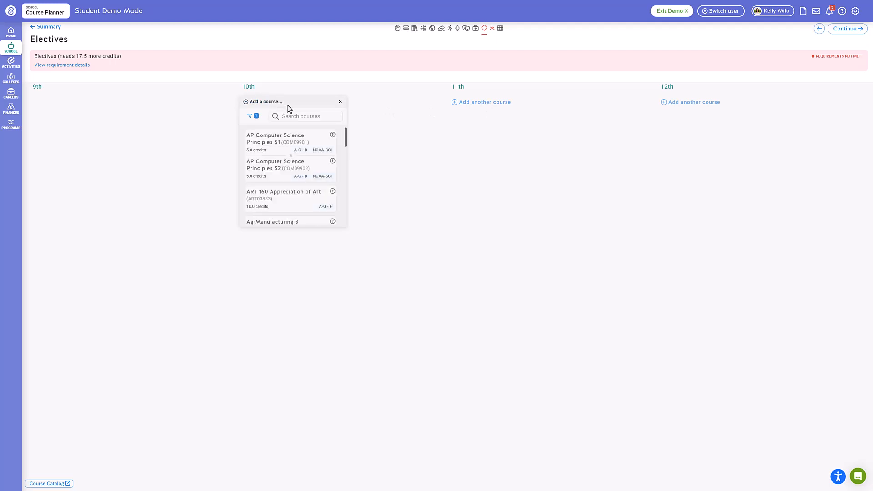
left_click(306, 115)
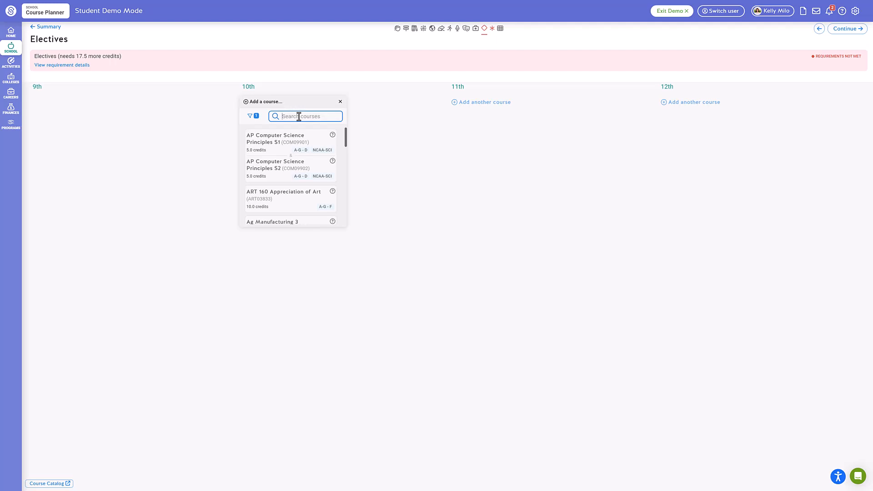
type("art")
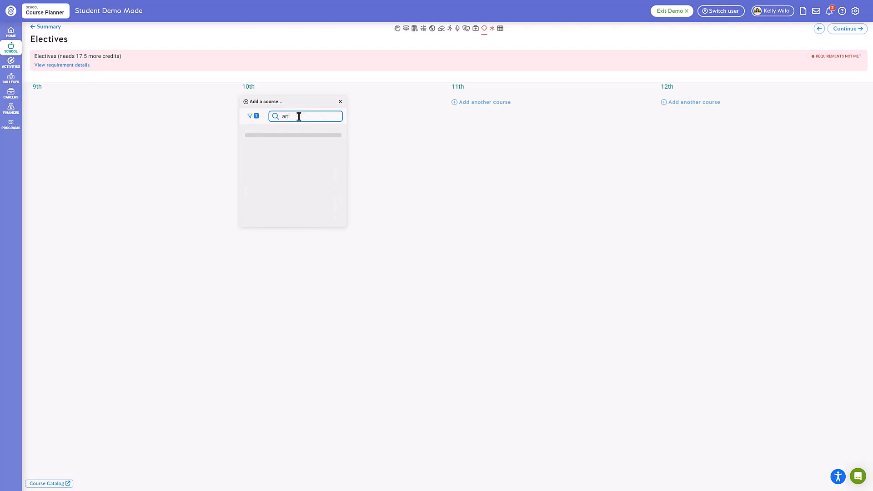
type("art")
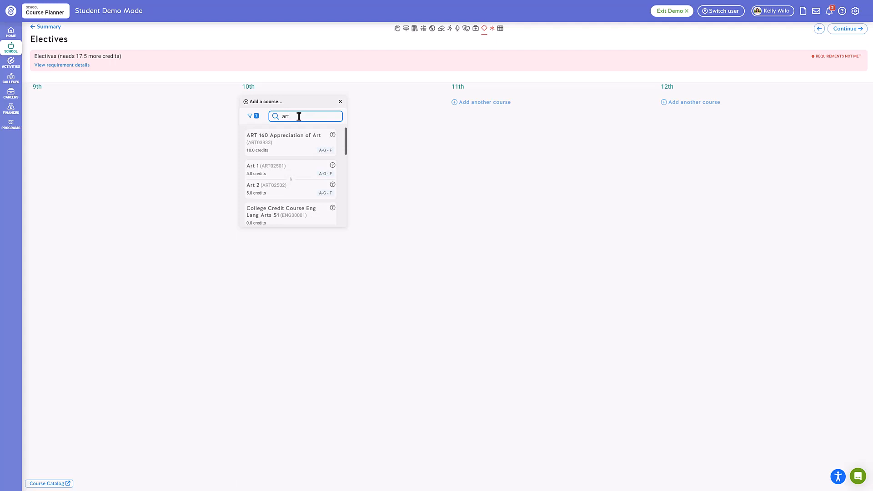
mouse_move(296, 162)
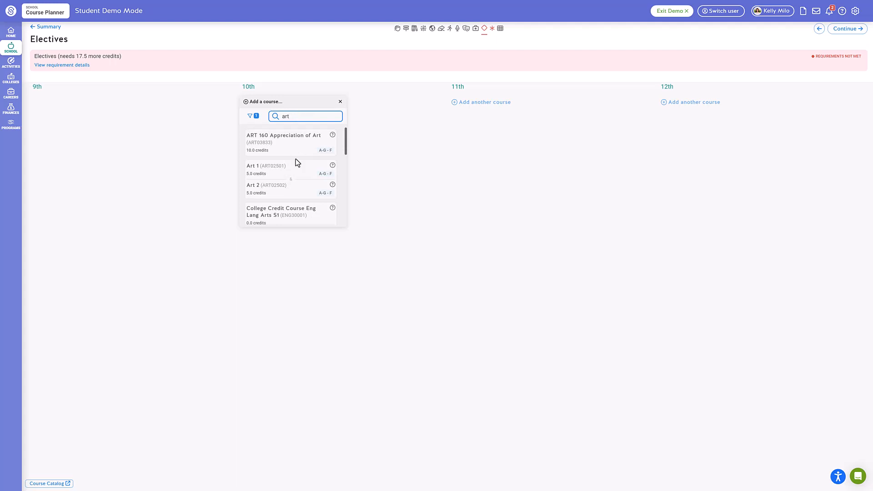
left_click(266, 170)
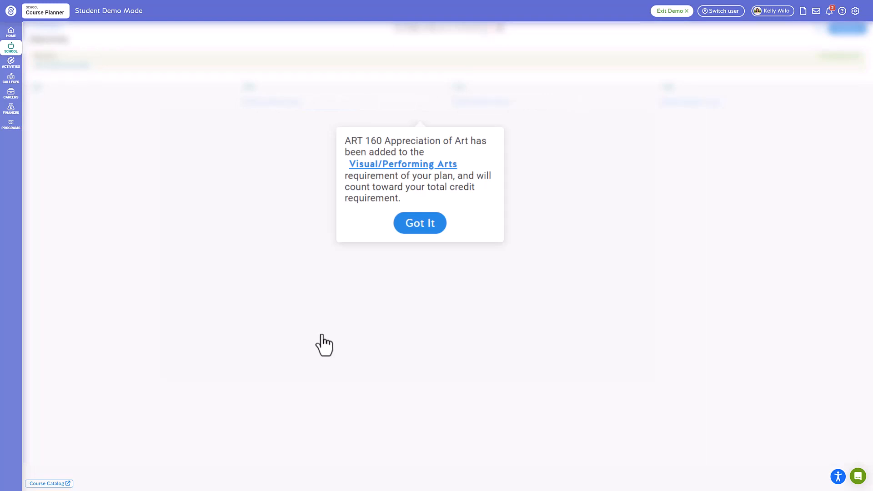
left_click(419, 223)
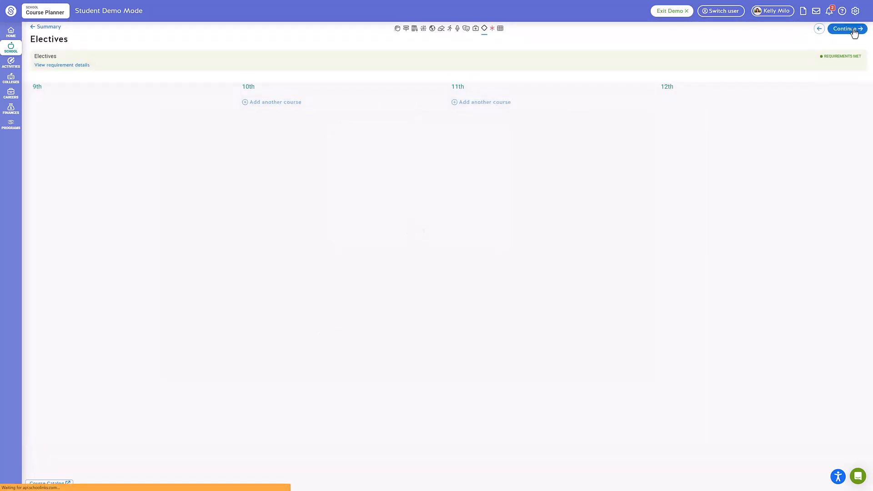
Add Ag Mechanics 1/2, Ag Wood Construction 1/2 and Agribusiness 1/2 as 10th-grade alternates
left_click(846, 28)
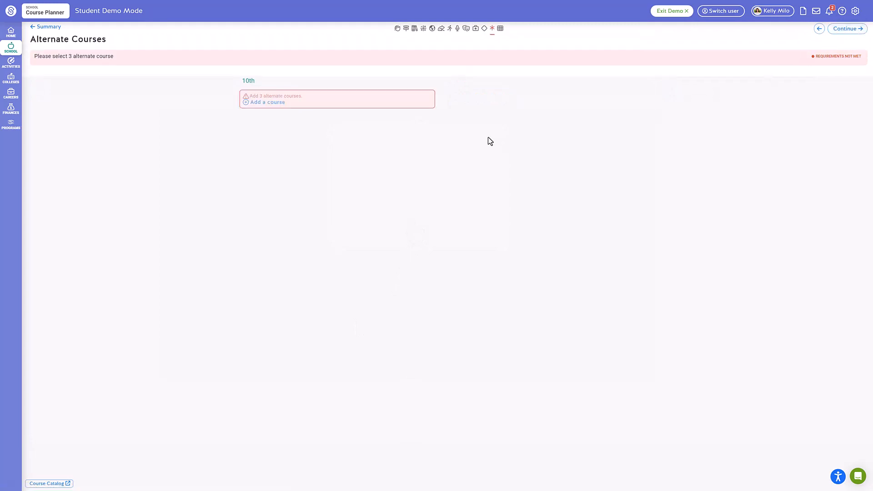
left_click(266, 102)
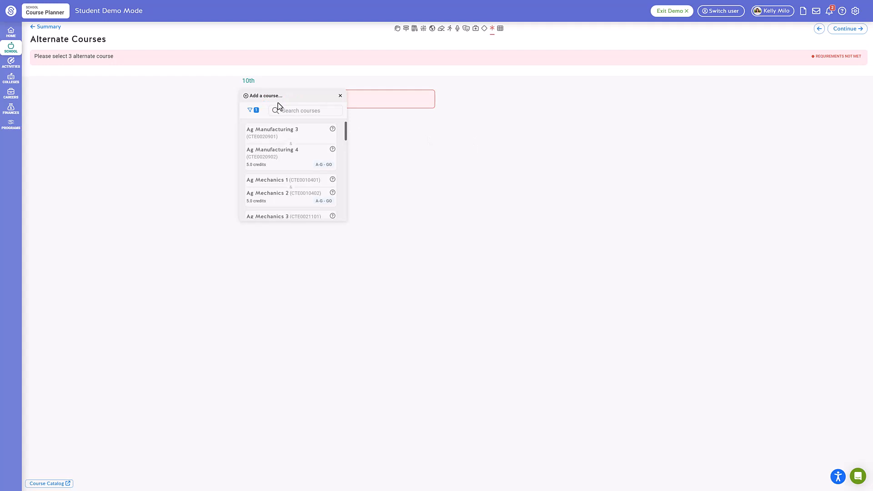
mouse_move(280, 187)
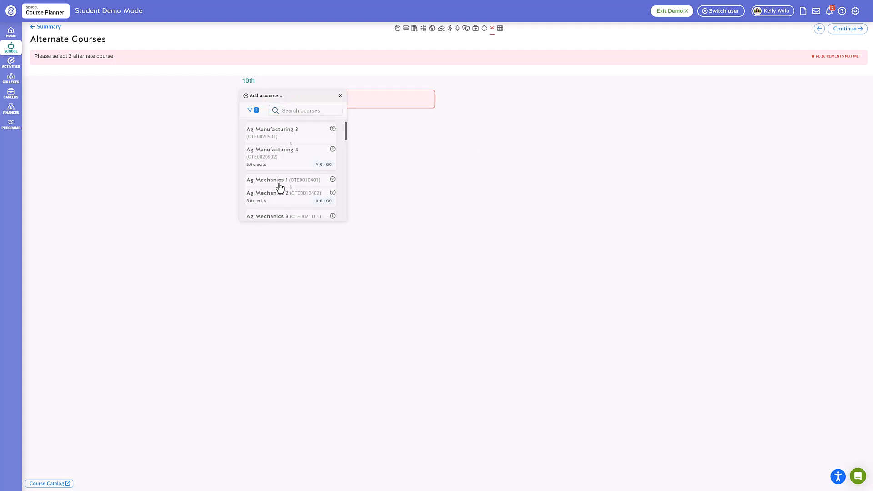
left_click(267, 186)
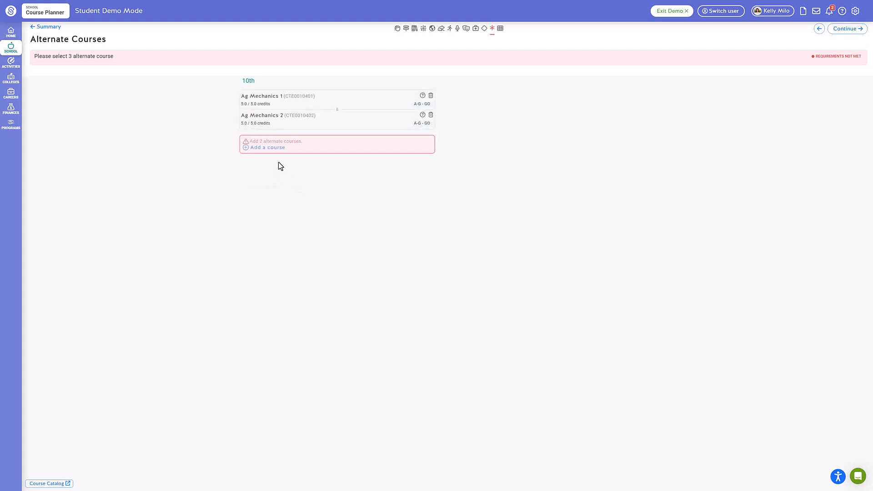
left_click(266, 147)
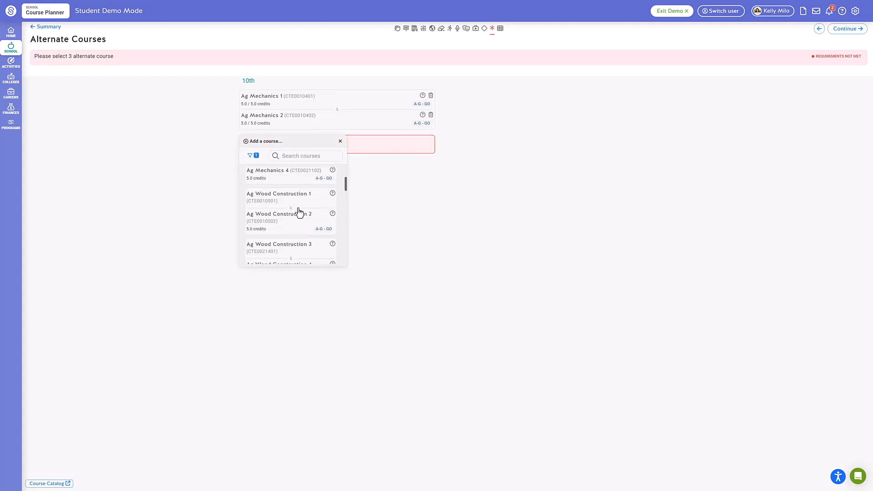
left_click(279, 196)
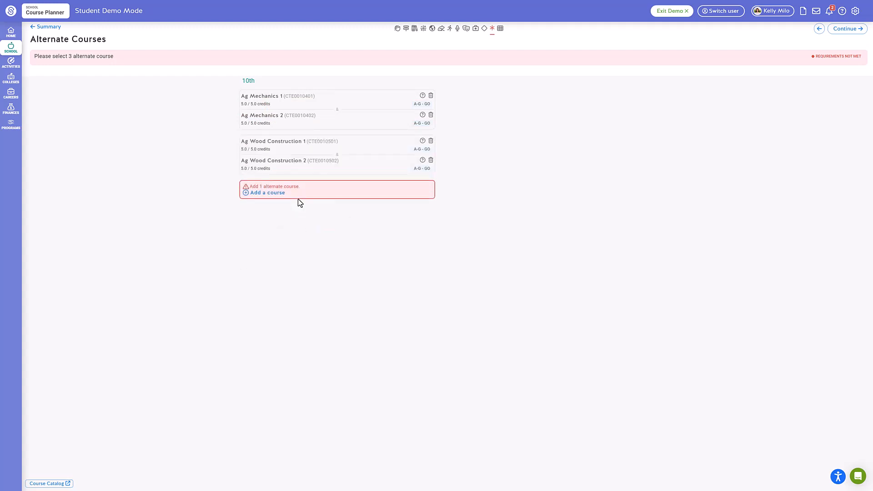
left_click(267, 193)
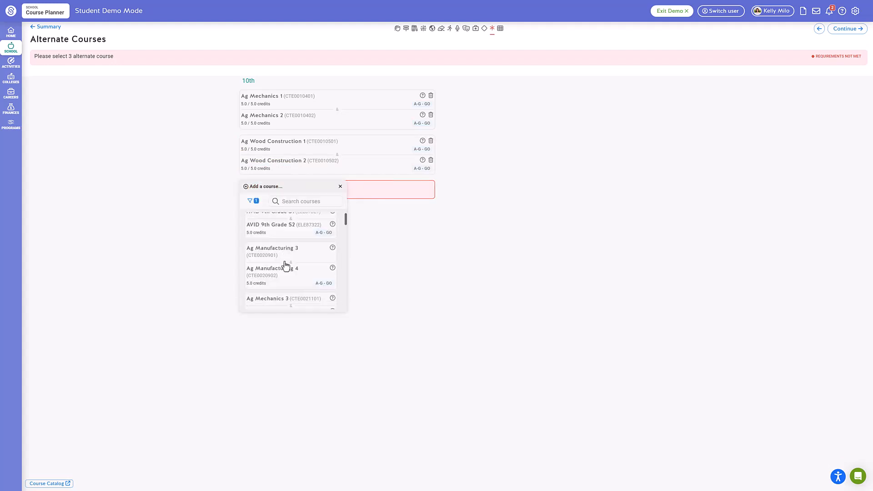
scroll("down", 3)
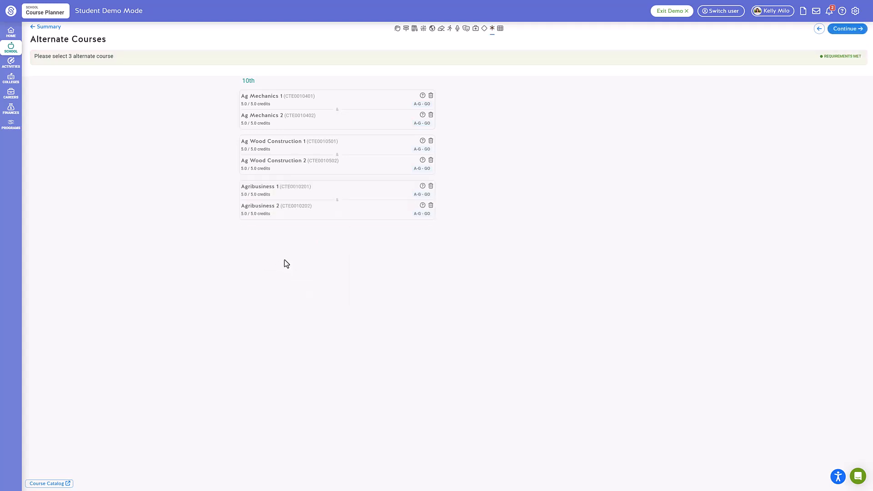
mouse_move(439, 228)
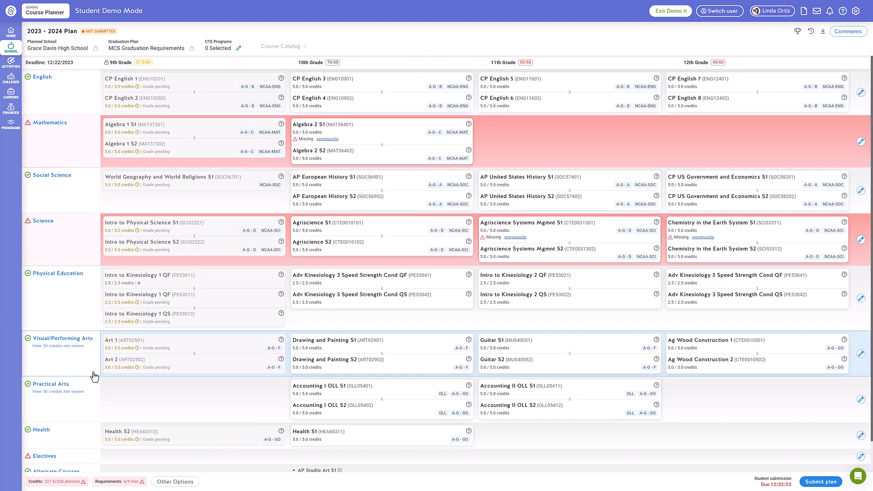
Compare the four-year plan against A-G requirements, showing 5 of 7 met
left_click(822, 32)
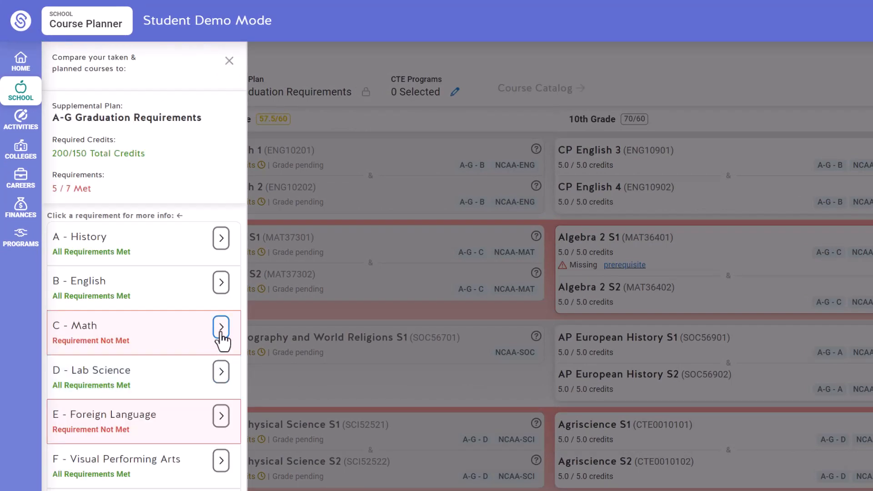
Close the A-G comparison panel and return to the four-year plan summary
left_click(220, 328)
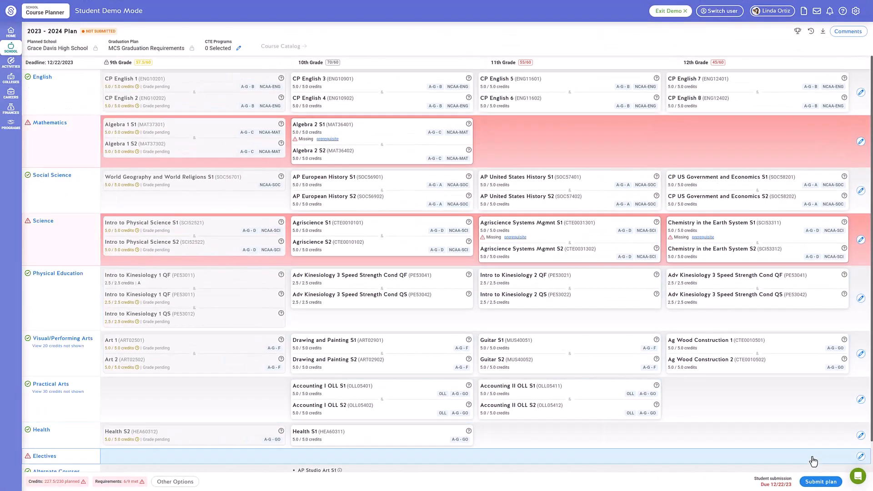
Start plan submission, bringing up the Address errors before submitting dialog
left_click(820, 481)
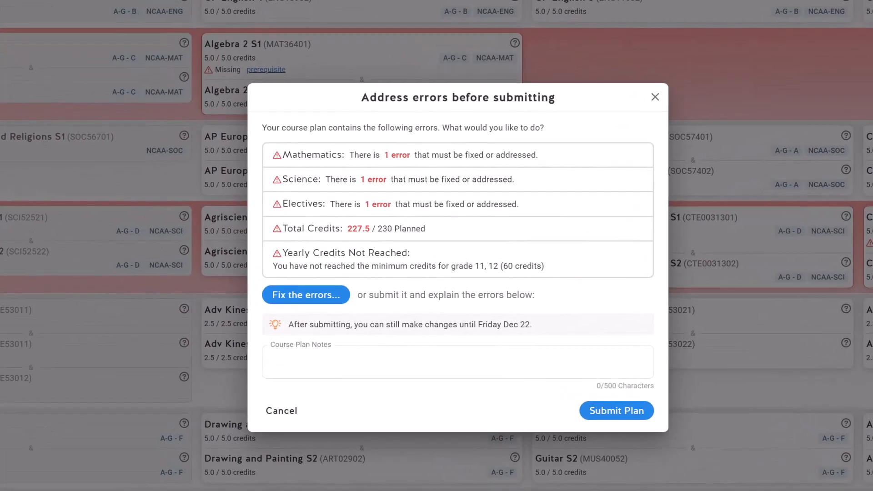
Submit the plan with the note 'Please help me to determine which classes i need'
left_click(457, 361)
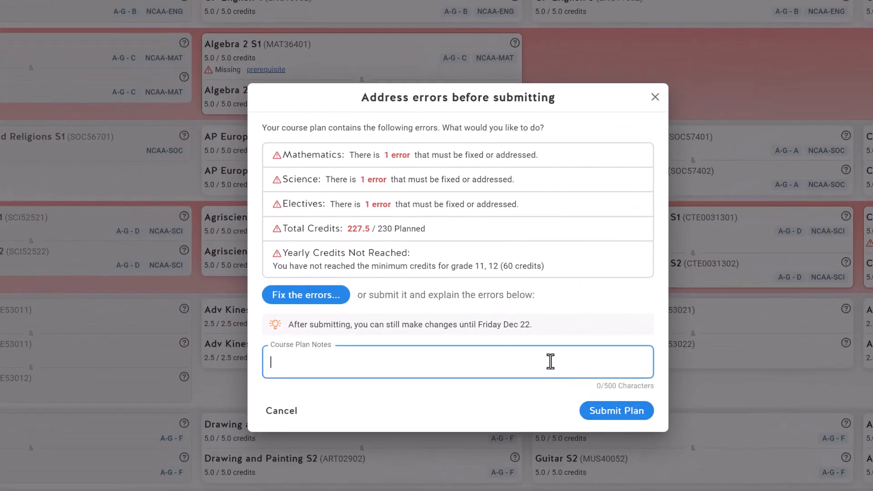
type("Please help me to")
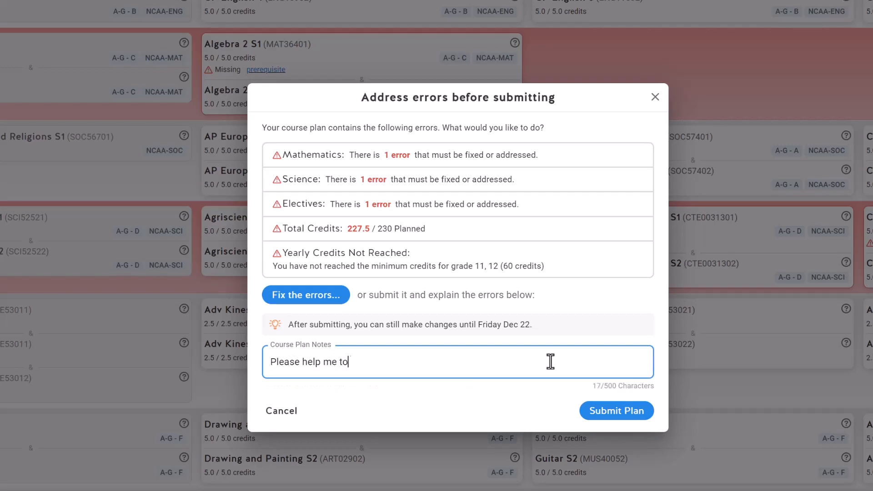
type("determine which")
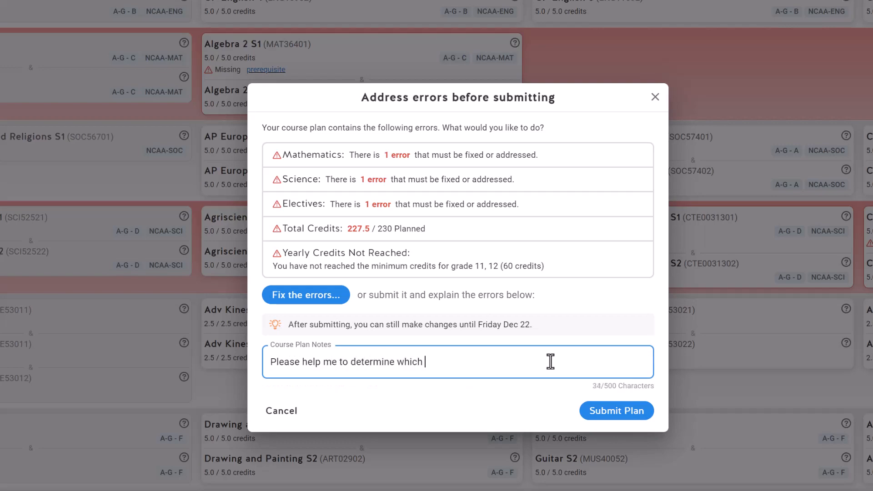
type("classes i need")
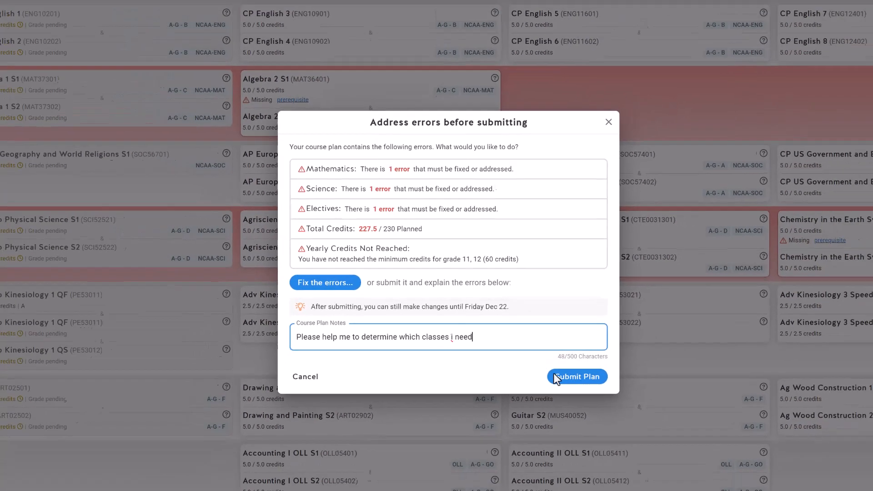
left_click(576, 377)
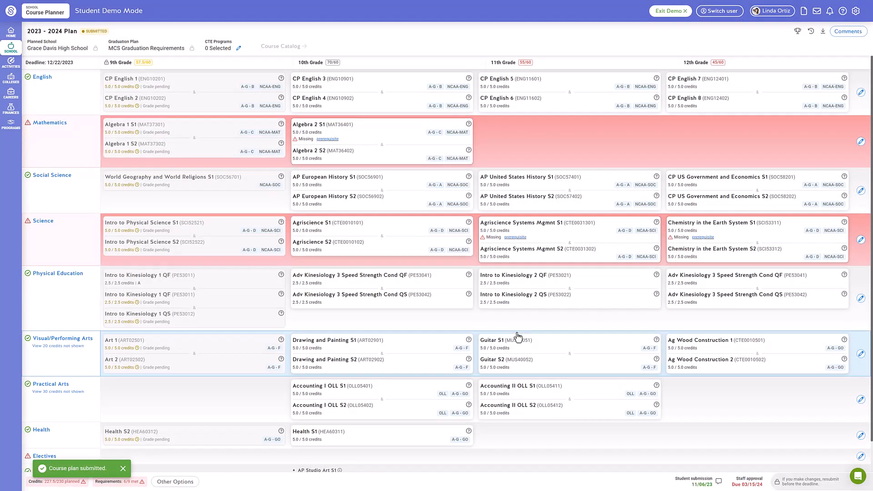